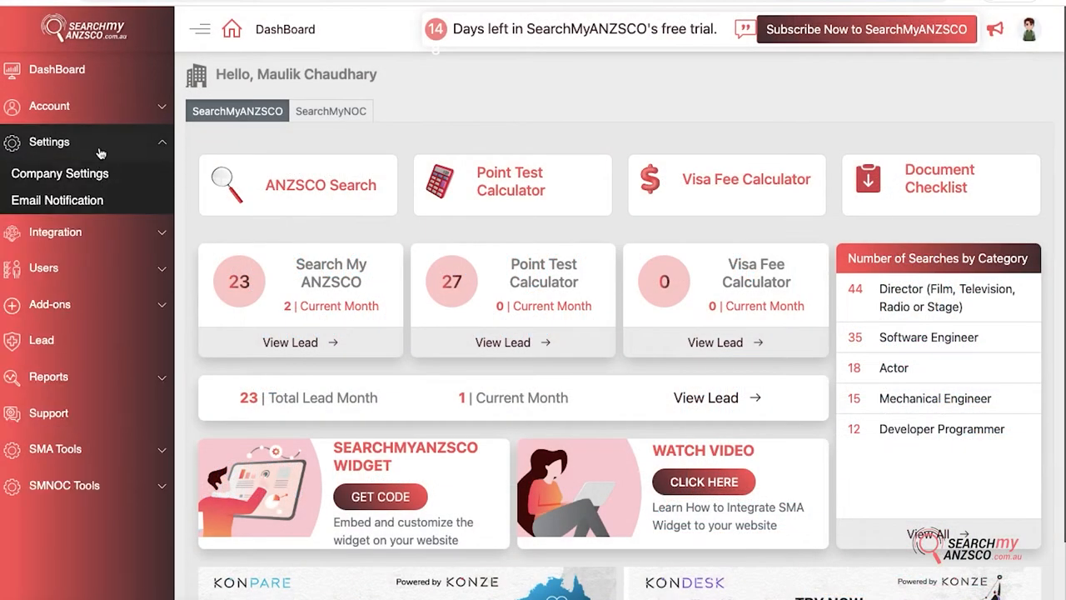
{"action": "mouse_move", "coordinate": [90, 175]}
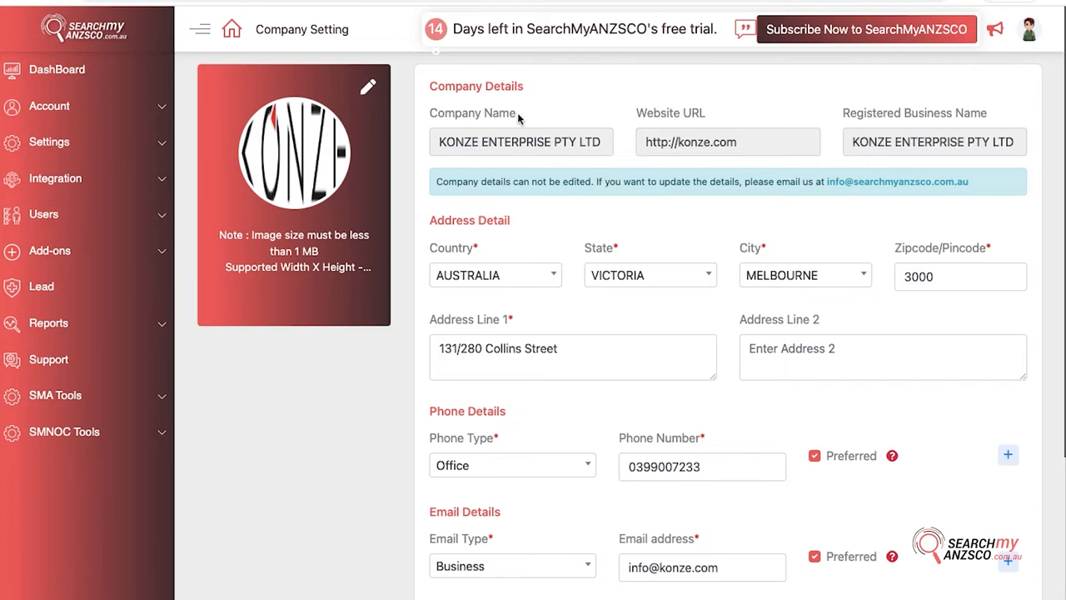
{"action": "mouse_move", "coordinate": [547, 153]}
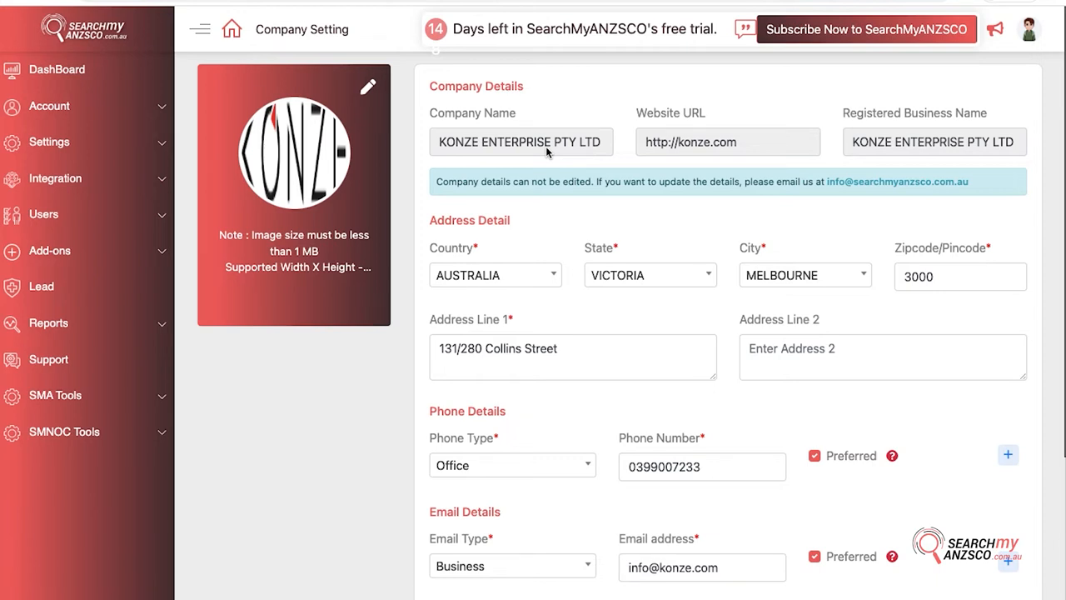
{"action": "scroll", "scroll_direction": "down", "scroll_amount": 3}
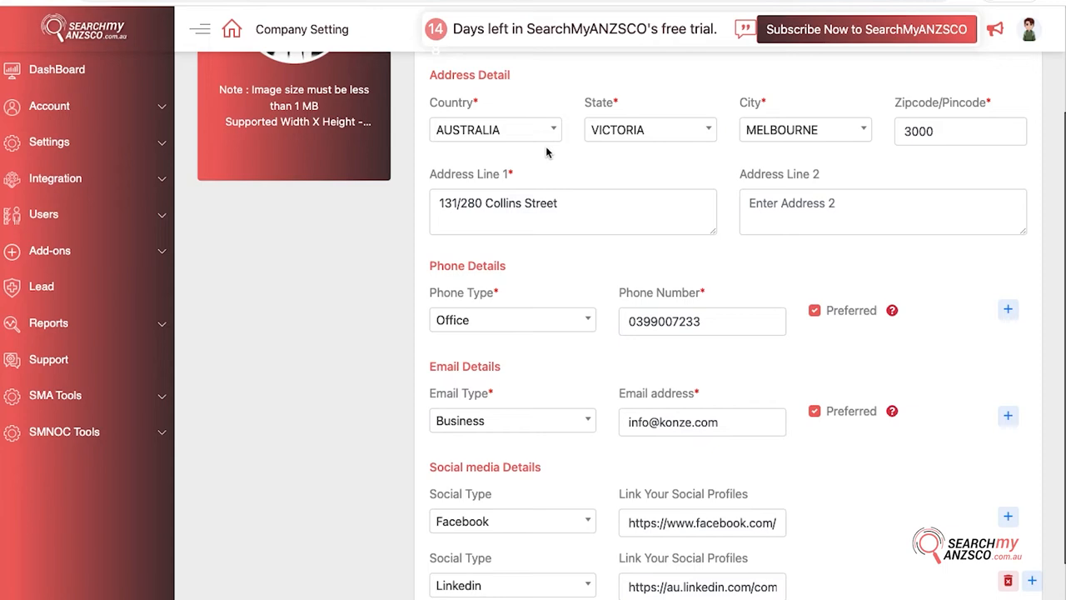
{"action": "scroll", "scroll_direction": "down", "scroll_amount": 3}
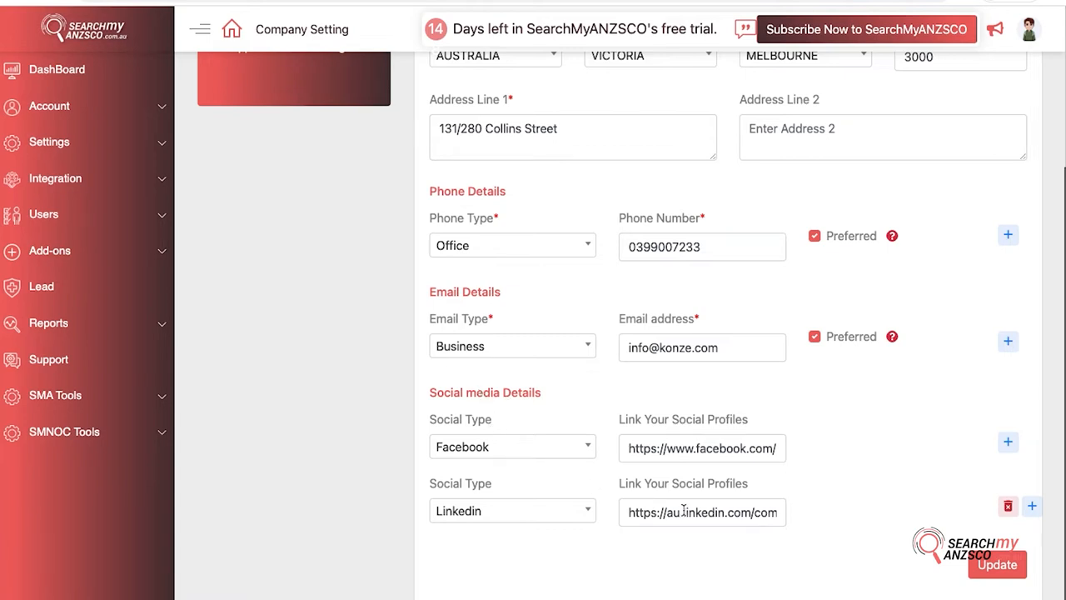
{"action": "mouse_move", "coordinate": [533, 470]}
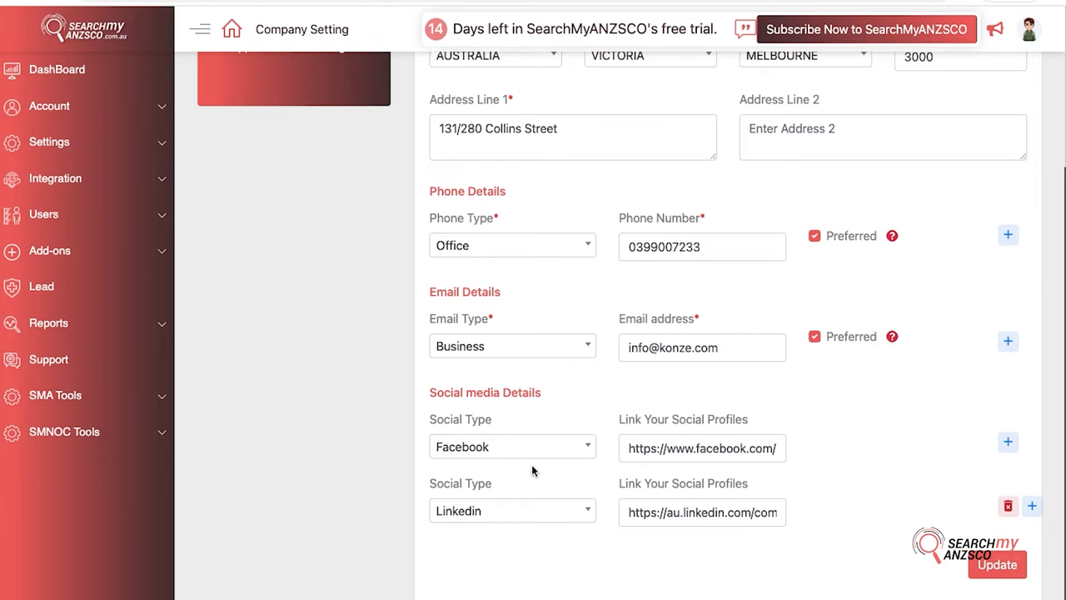
{"action": "scroll", "scroll_direction": "up", "scroll_amount": 3}
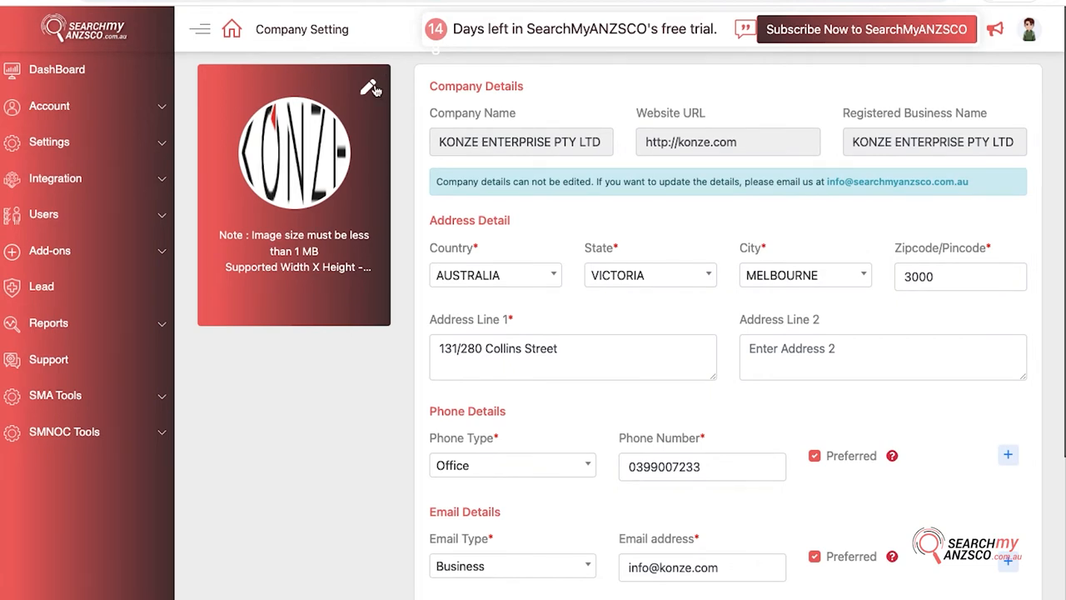
{"action": "mouse_move", "coordinate": [372, 88]}
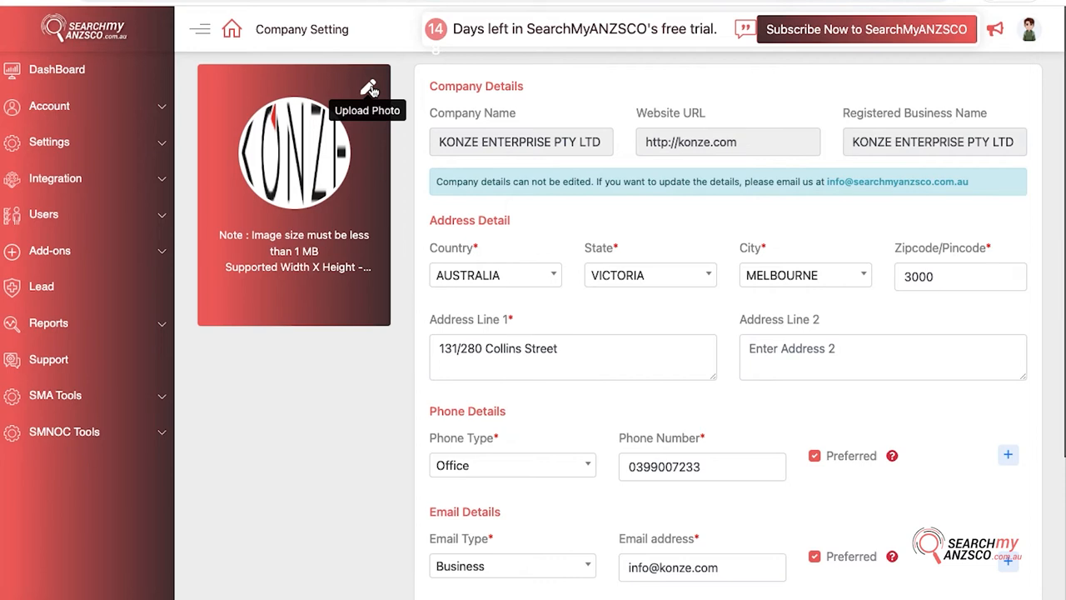
{"action": "mouse_move", "coordinate": [620, 153]}
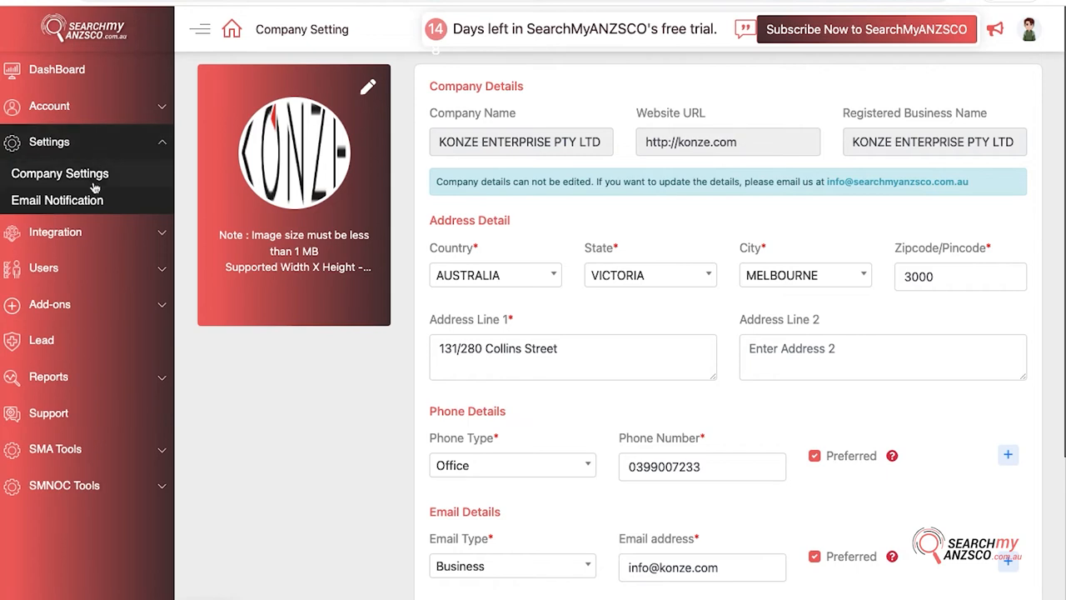
- Go to Email Notification settings and begin editing the Invoice Email row
{"action": "left_click", "coordinate": [57, 199]}
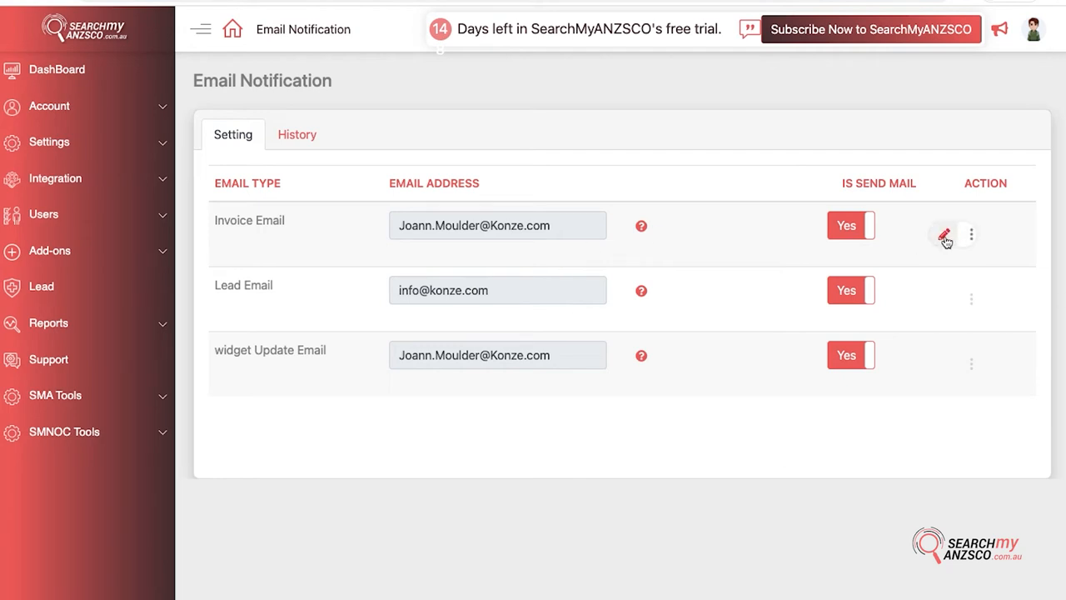
{"action": "left_click", "coordinate": [947, 233]}
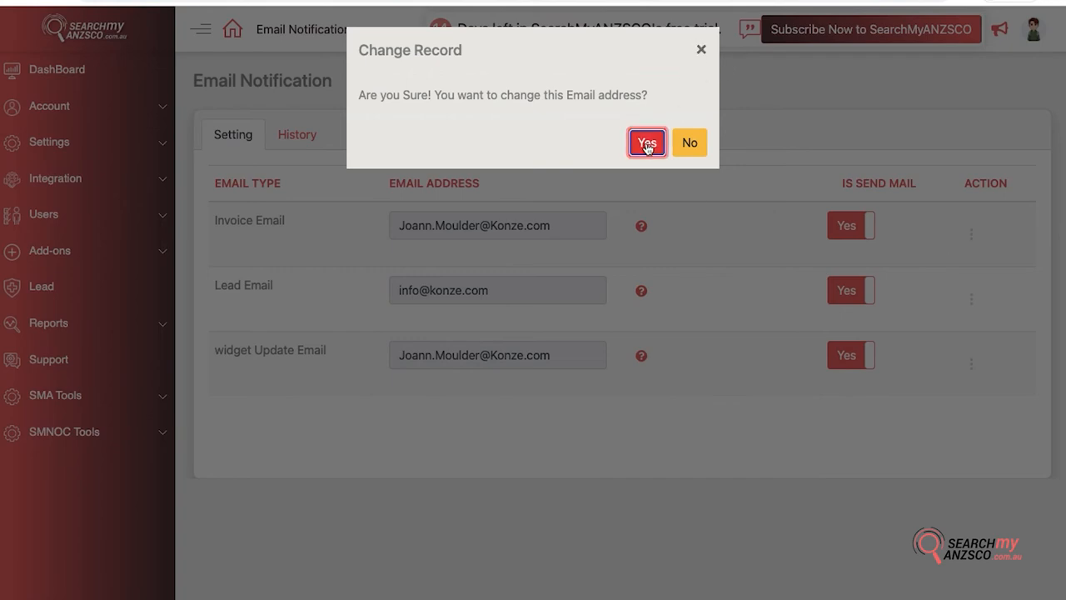
{"action": "left_click", "coordinate": [647, 143]}
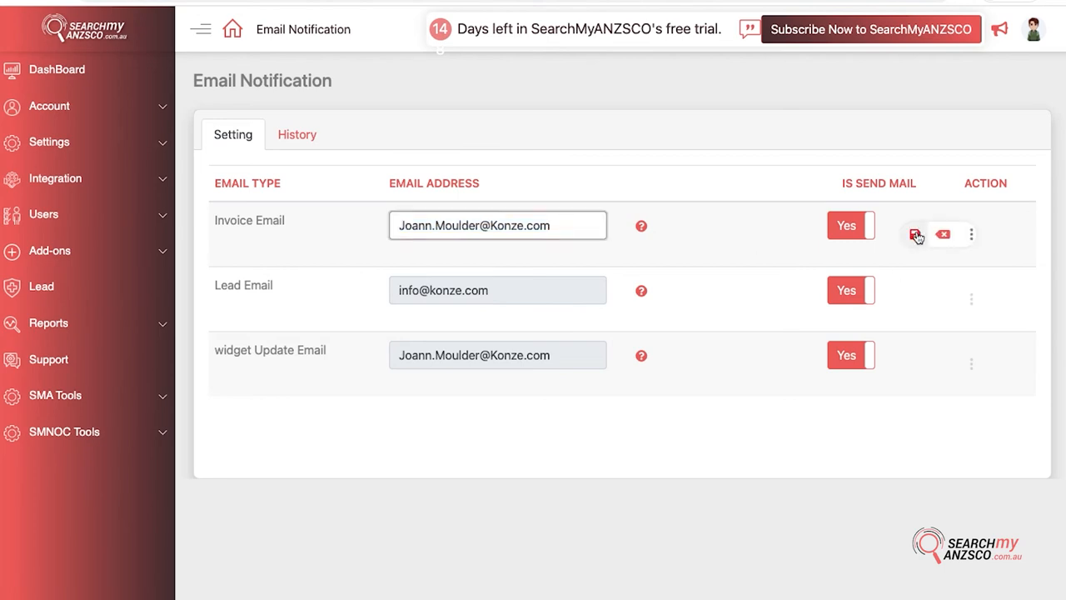
{"action": "left_click", "coordinate": [915, 233]}
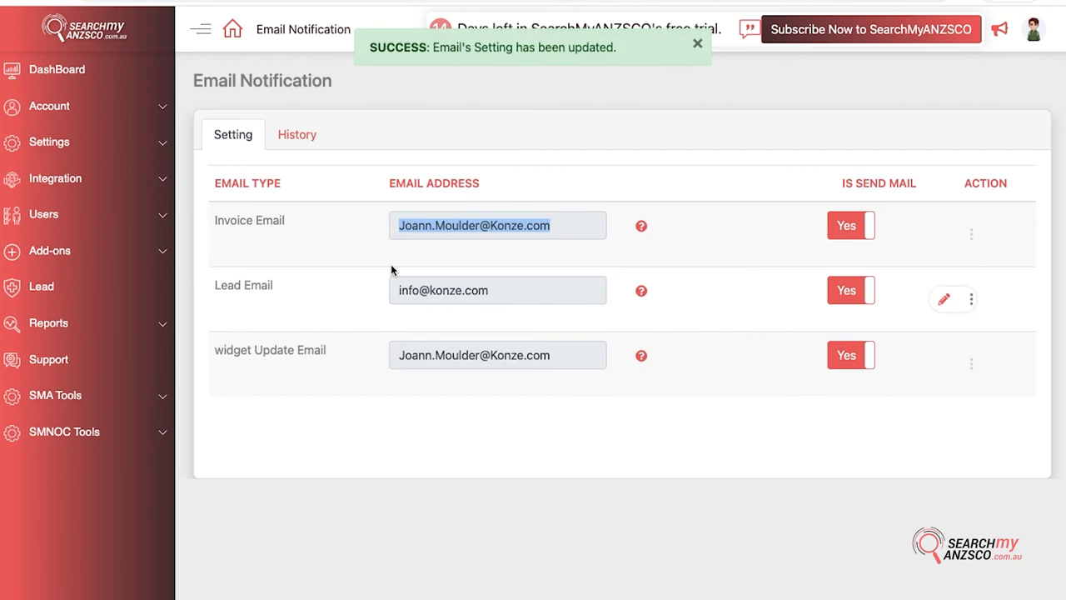
{"action": "mouse_move", "coordinate": [276, 310]}
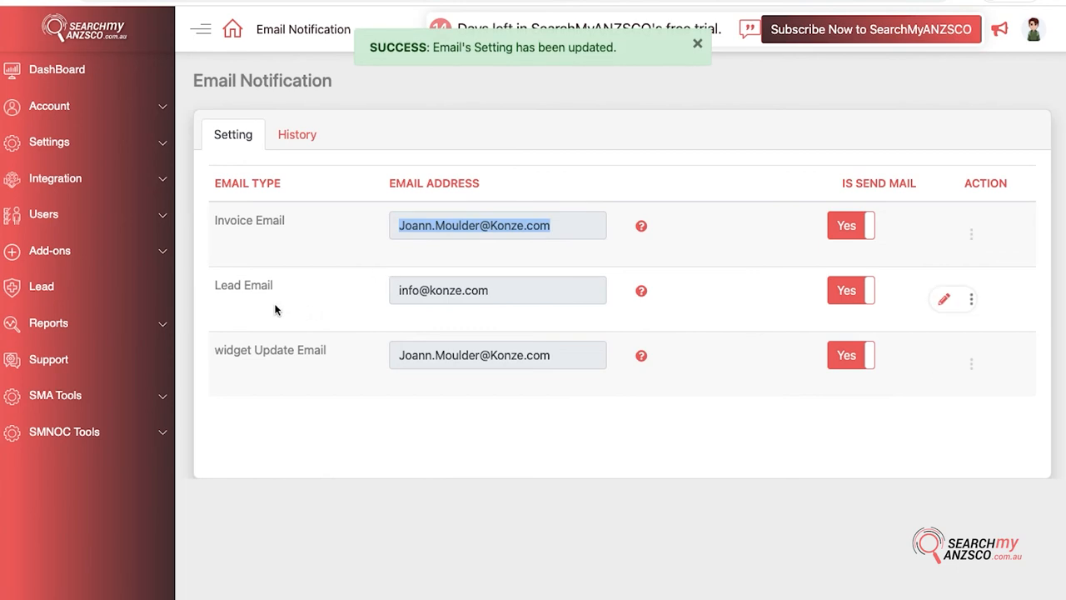
- Dismiss the success notice about the updated email settings
{"action": "left_click", "coordinate": [698, 44]}
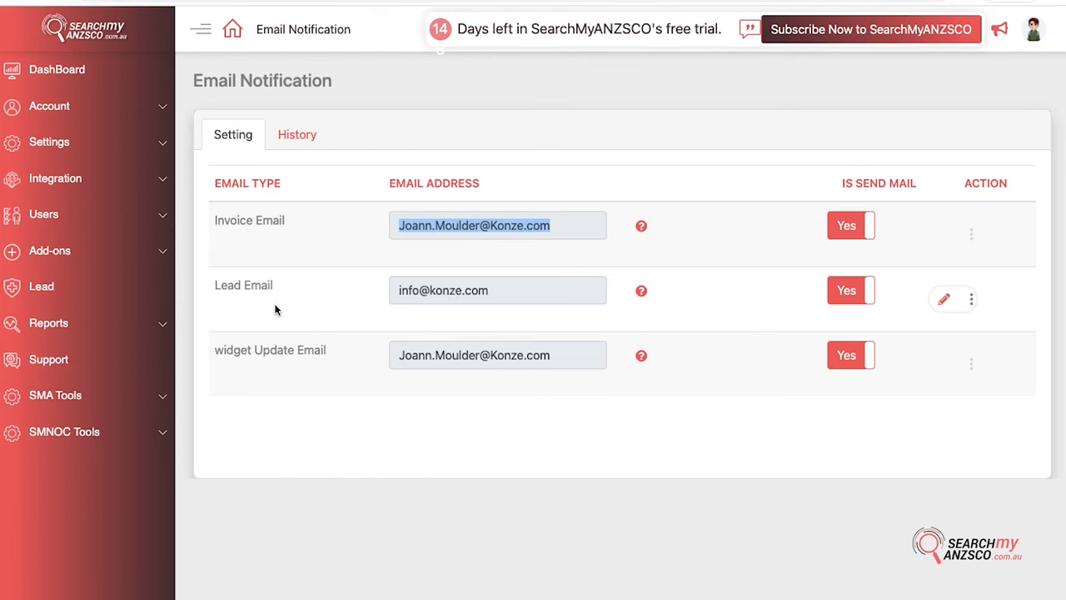
{"action": "mouse_move", "coordinate": [874, 309]}
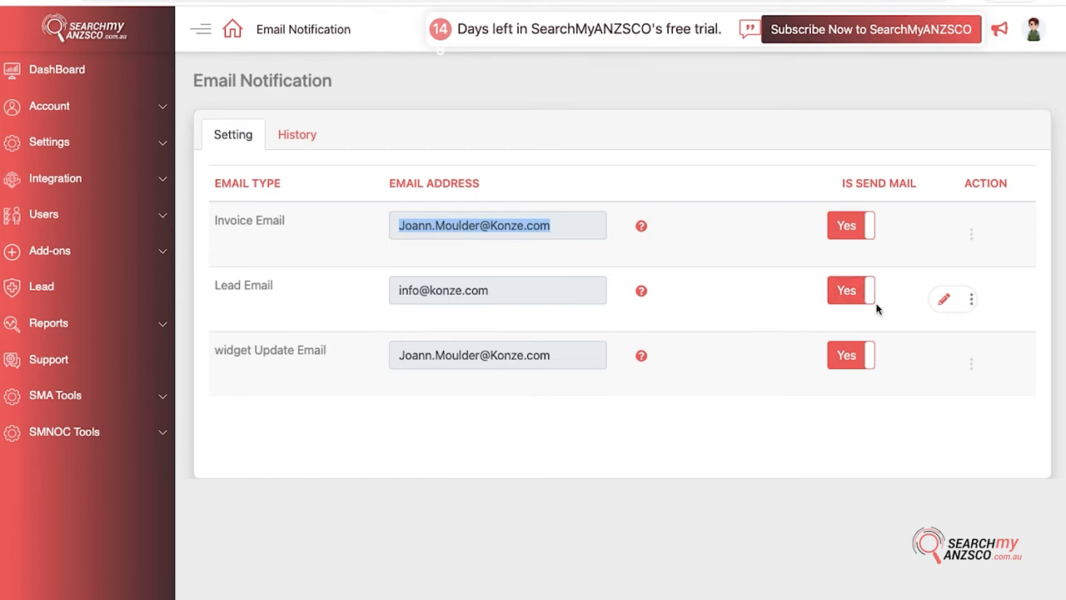
{"action": "mouse_move", "coordinate": [280, 350]}
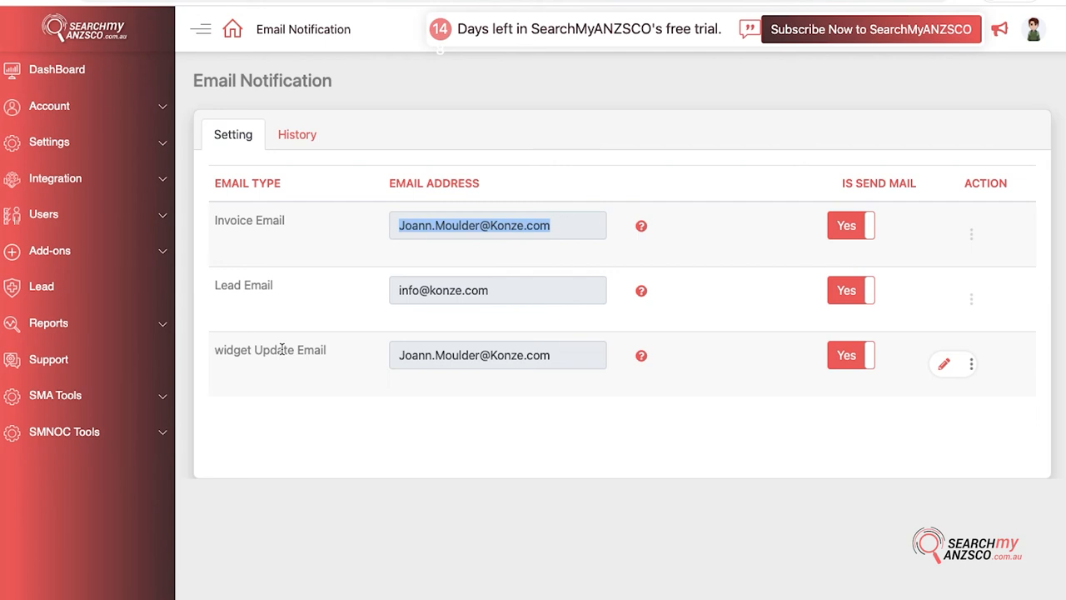
{"action": "mouse_move", "coordinate": [376, 324]}
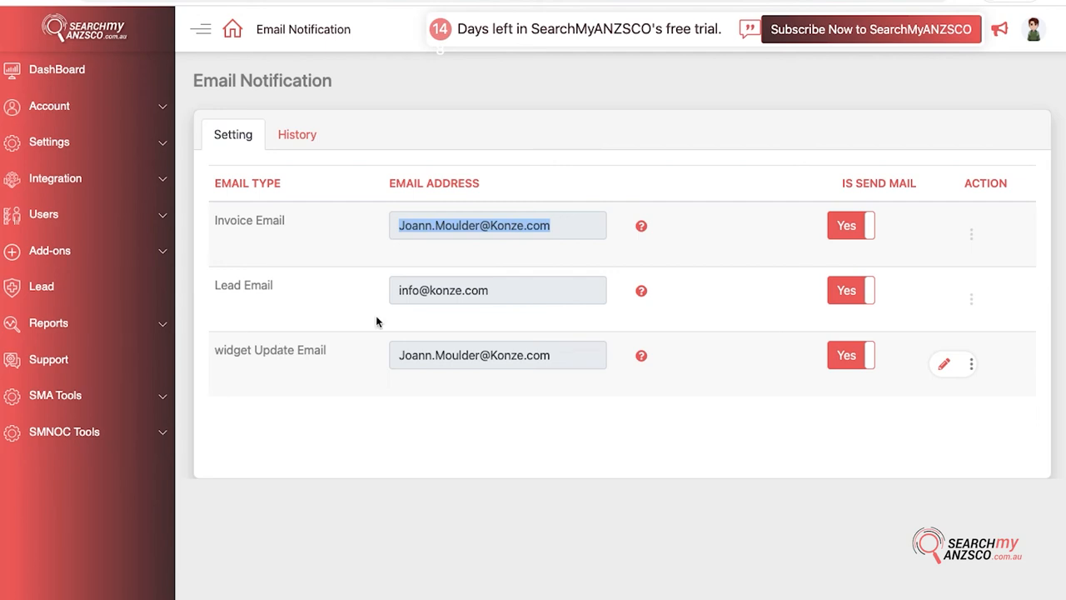